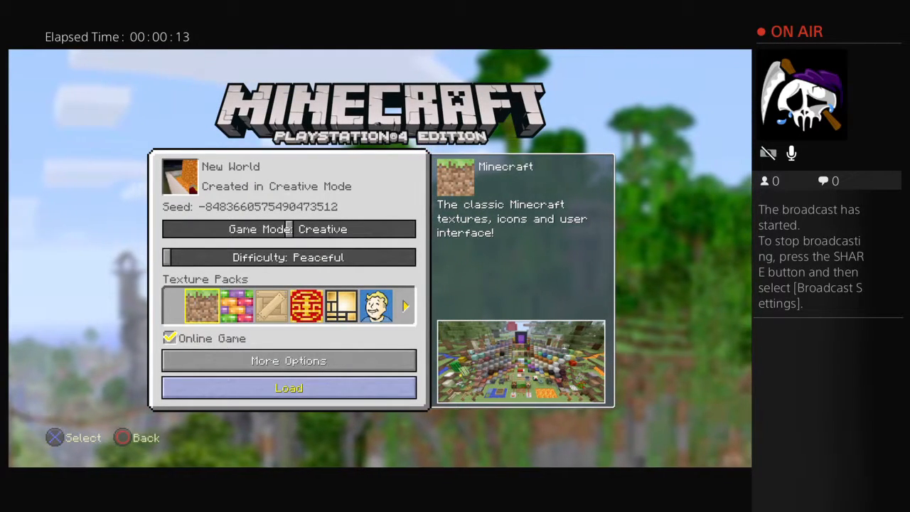
Load the New World save and spawn inside the walled build at night
left_click(289, 386)
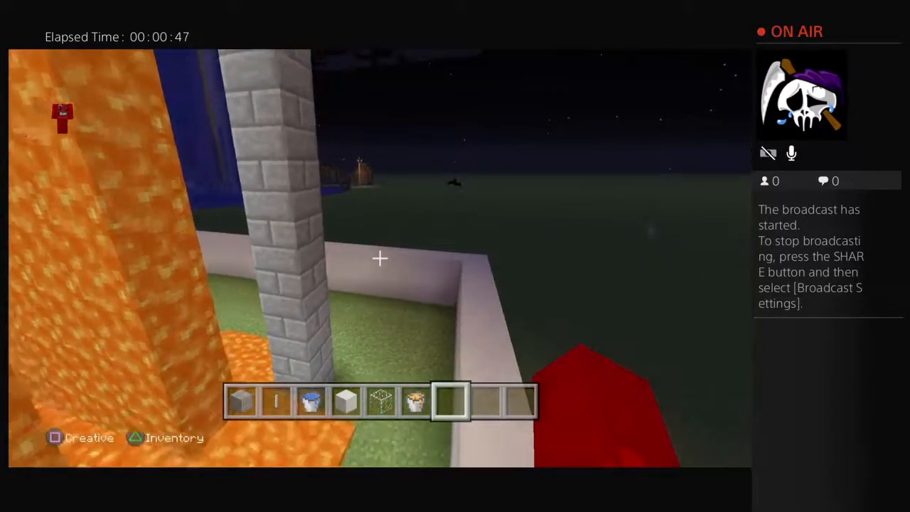
mouse_move(378, 258)
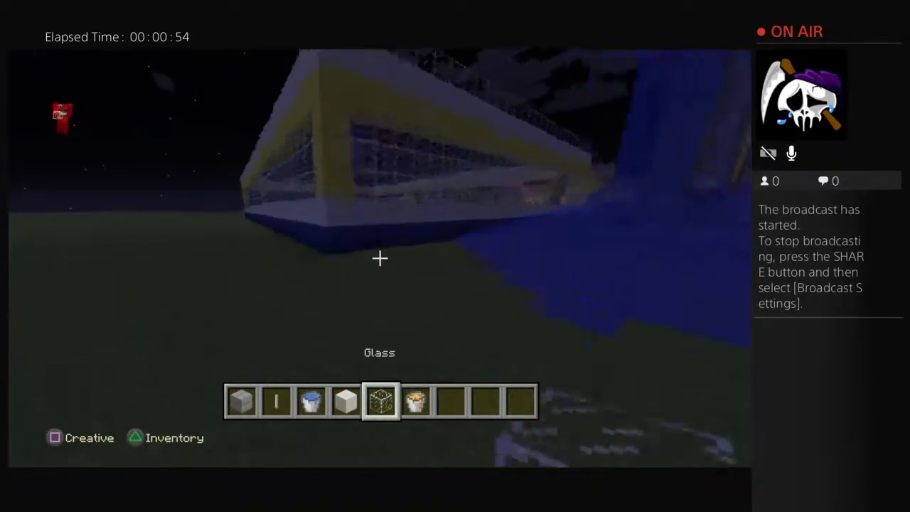
mouse_move(380, 259)
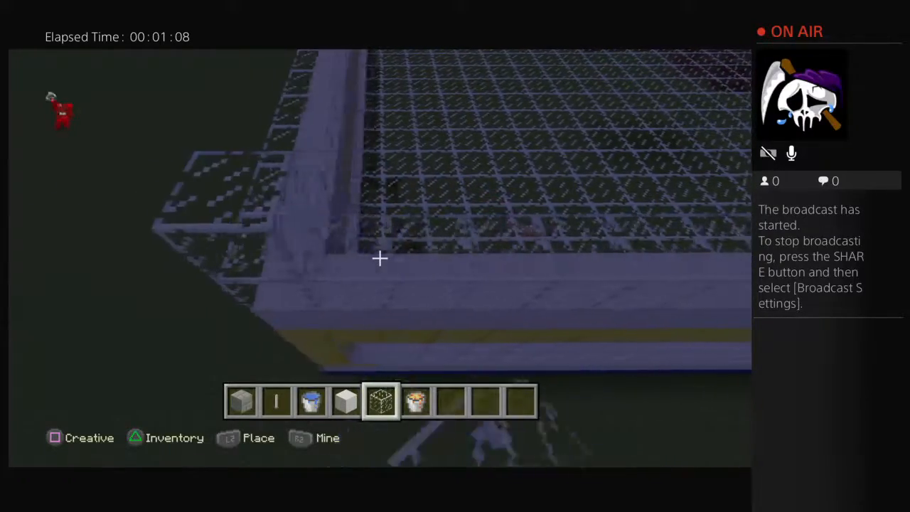
mouse_move(378, 259)
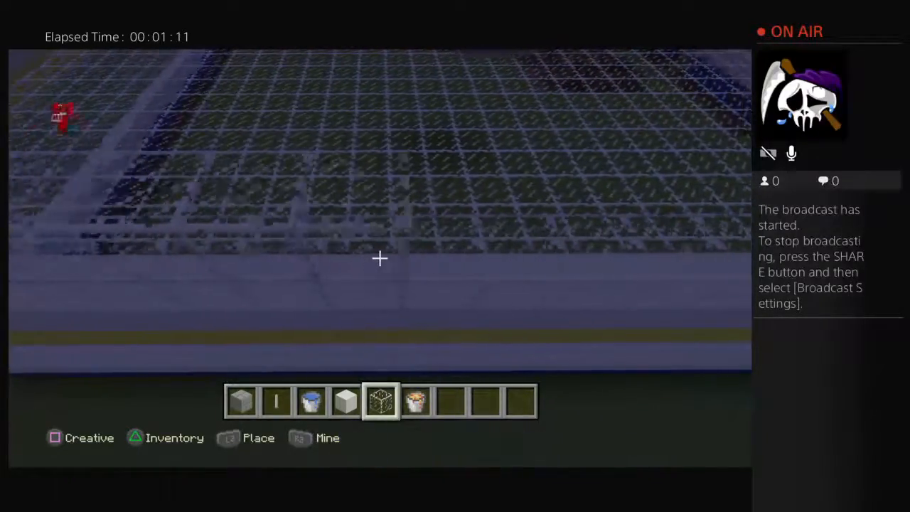